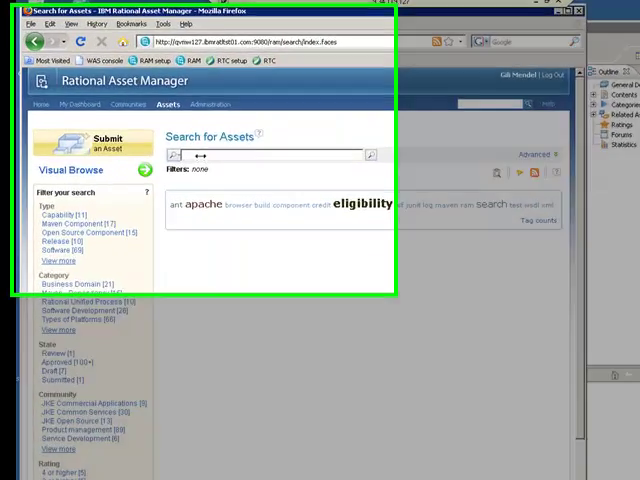
# Search assets for 'Web Ajax', returning three results led by Ajax Table
pyautogui.write('Web A')
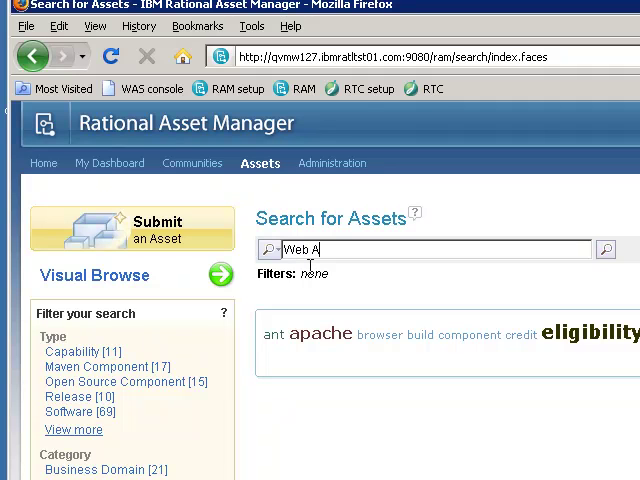
pyautogui.write('jaz')
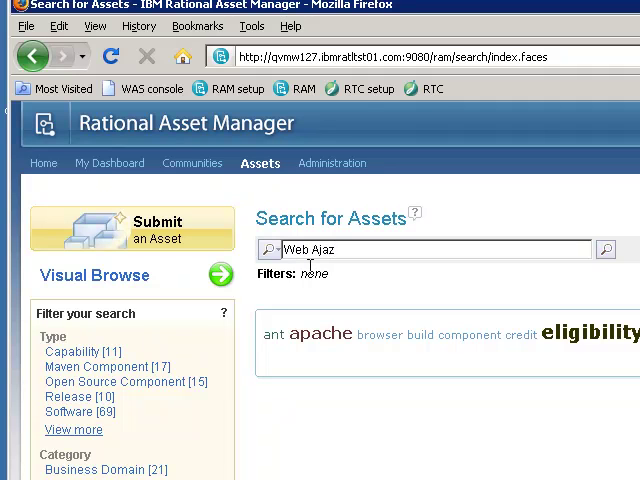
pyautogui.click(605, 250)
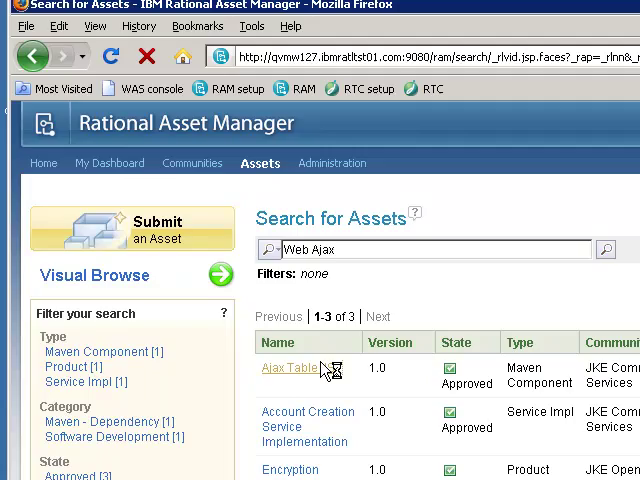
# Open the Ajax Table JSF asset and scroll through its General Details and activity feed
pyautogui.click(288, 368)
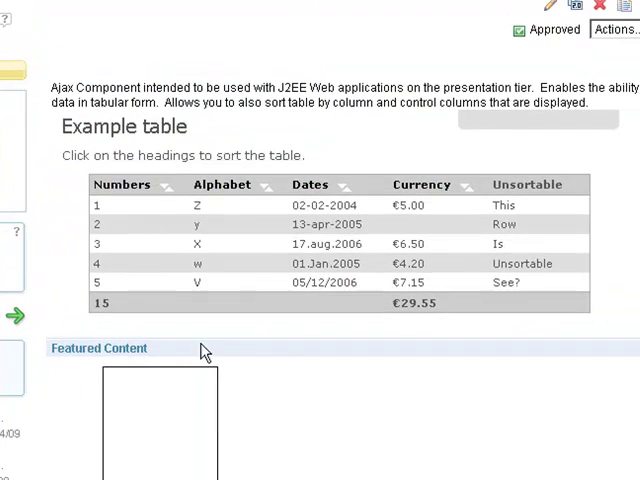
pyautogui.moveTo(35, 208)
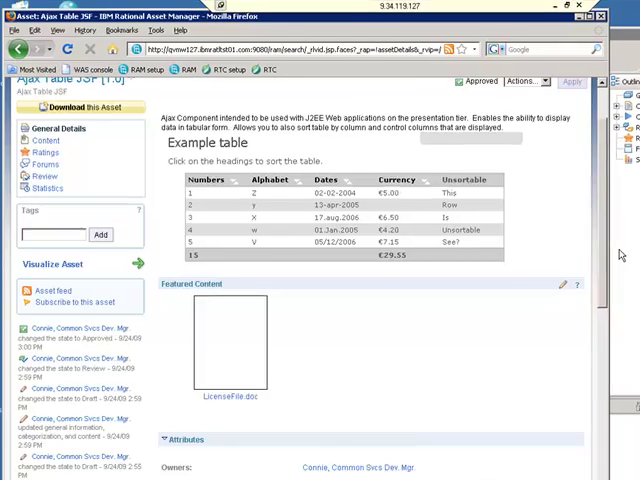
pyautogui.scroll(-3)
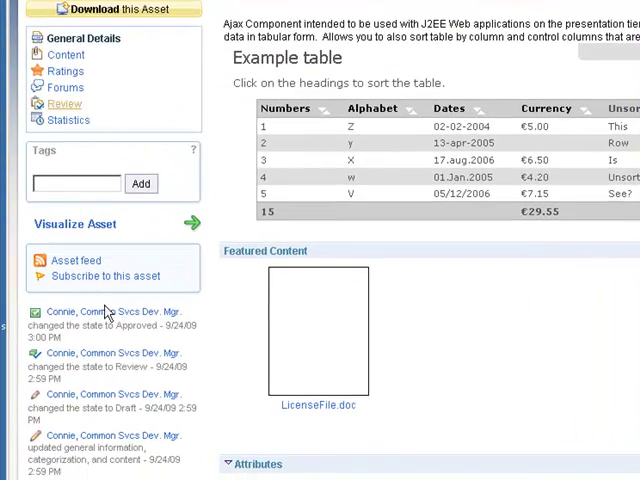
pyautogui.scroll(-3)
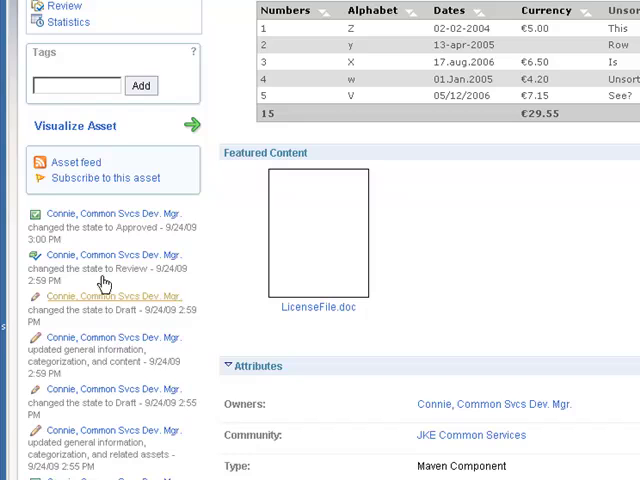
pyautogui.scroll(-3)
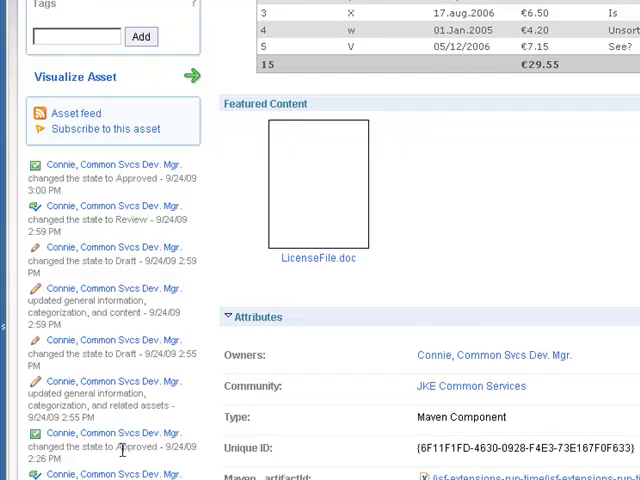
pyautogui.scroll(-3)
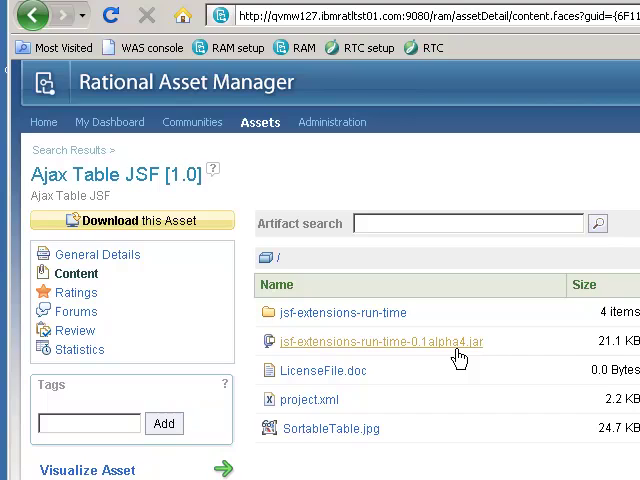
# Show the Ajax Table JSF Ratings page, which has 0 ratings
pyautogui.scroll(-3)
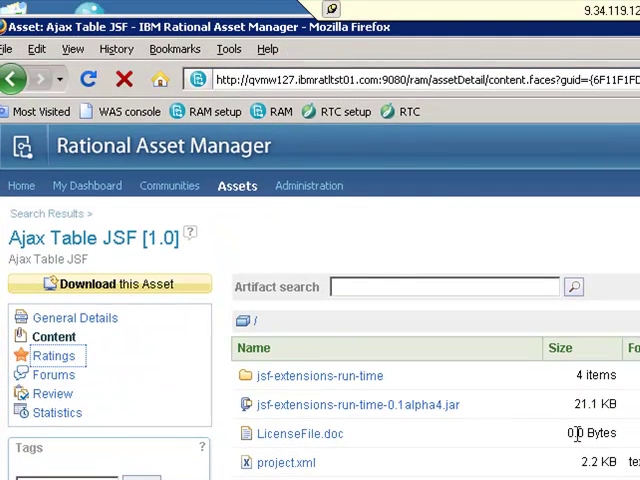
pyautogui.click(53, 355)
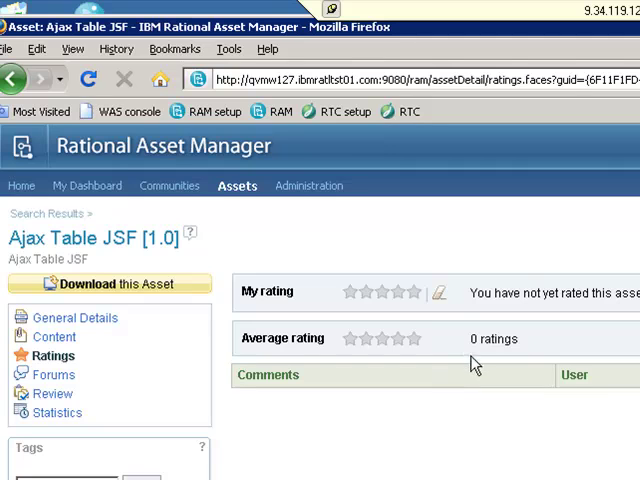
# Rate Ajax Table JSF five stars with the comment 'Very Useful.'
pyautogui.click(411, 291)
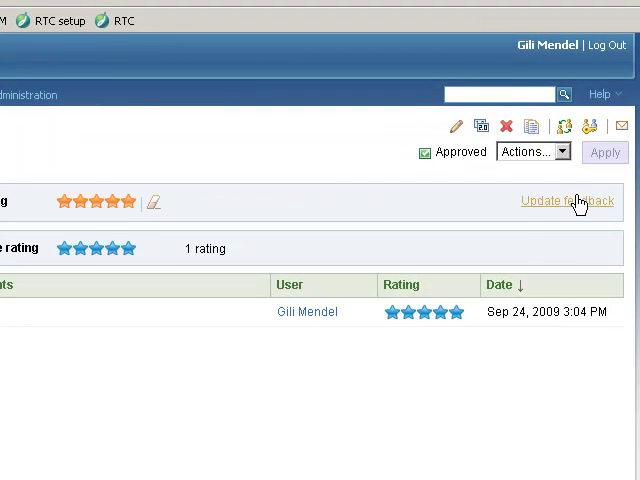
pyautogui.click(567, 201)
pyautogui.write('Very Useful.')
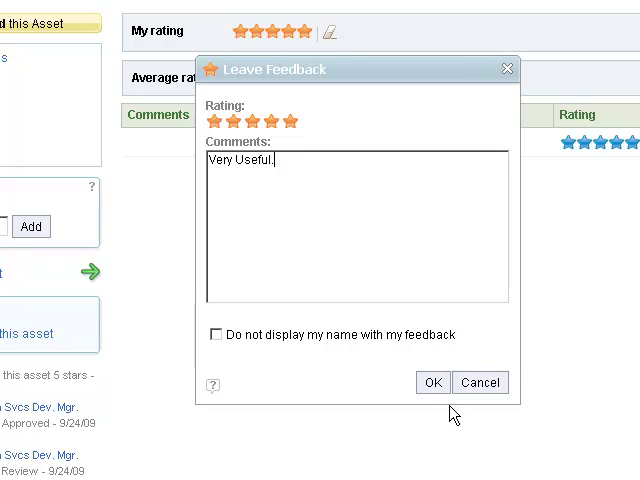
pyautogui.click(432, 382)
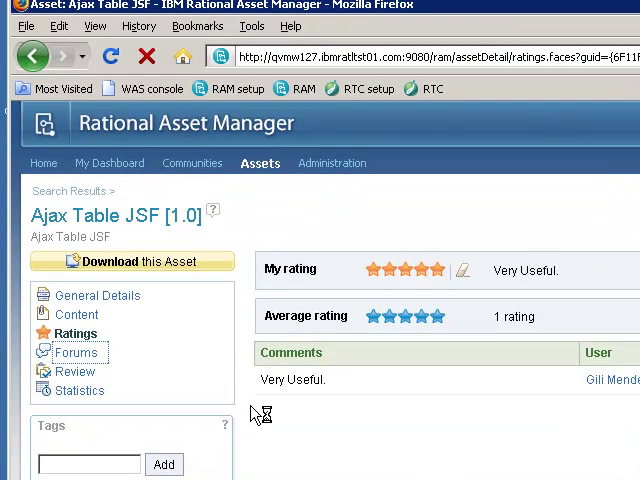
# View the Ajax Table JSF review with expanded policy compliance results and statistics options
pyautogui.click(76, 352)
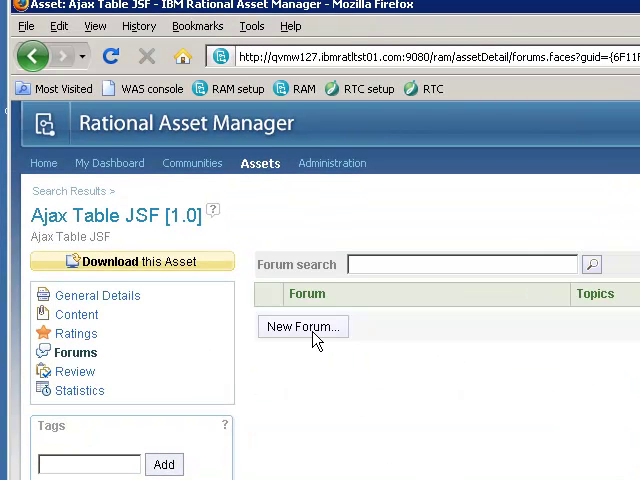
pyautogui.moveTo(78, 388)
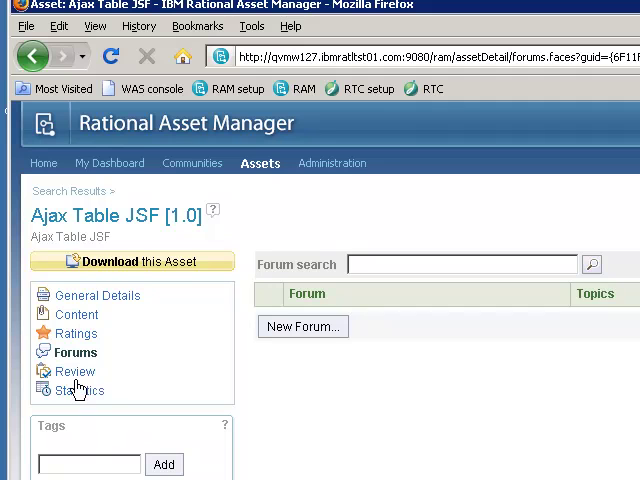
pyautogui.click(73, 371)
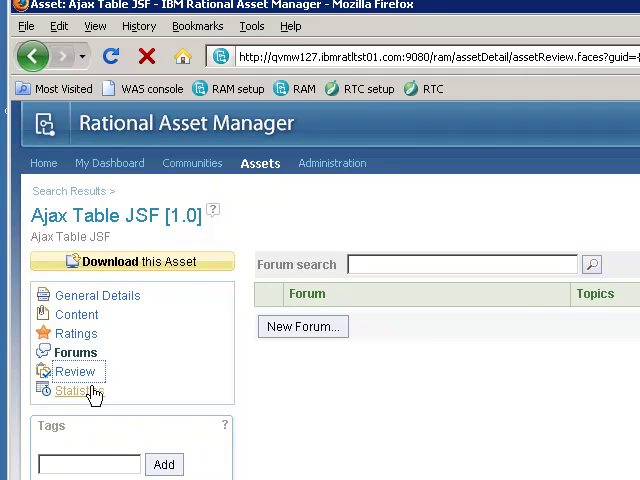
pyautogui.click(74, 371)
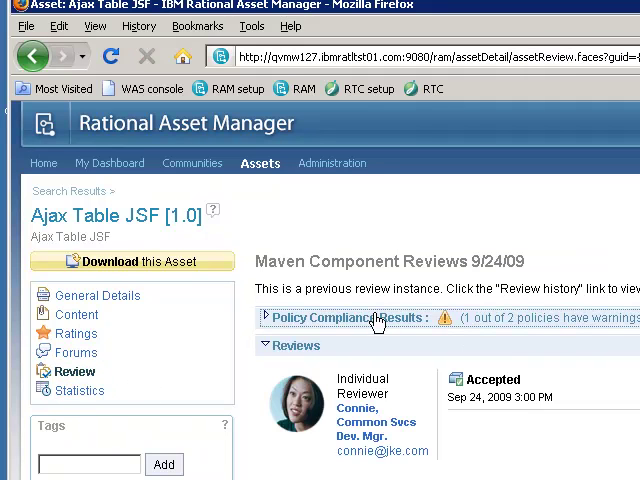
pyautogui.click(268, 317)
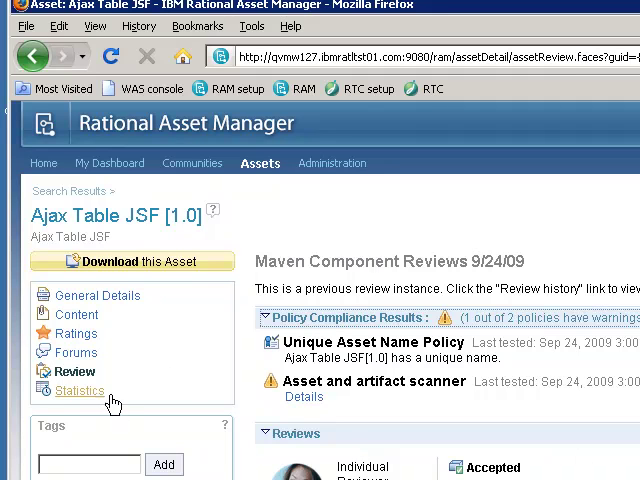
pyautogui.click(78, 390)
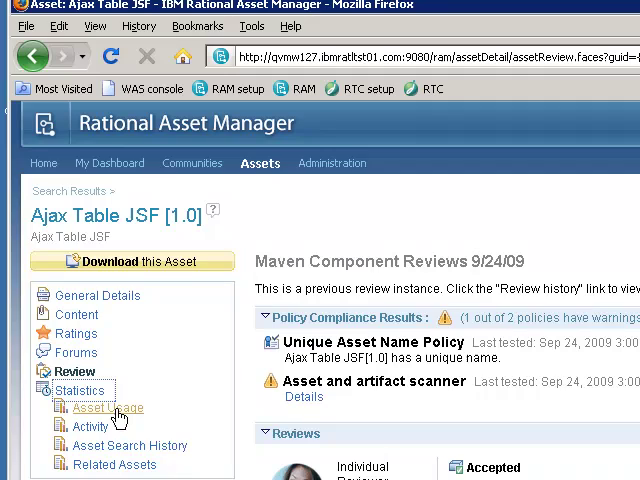
pyautogui.moveTo(108, 408)
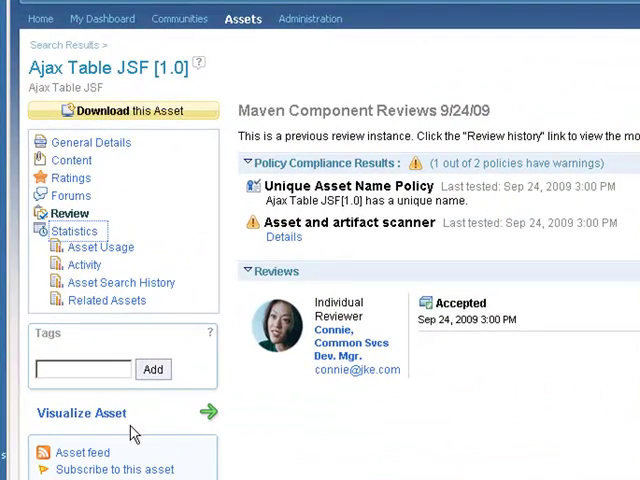
pyautogui.moveTo(82, 413)
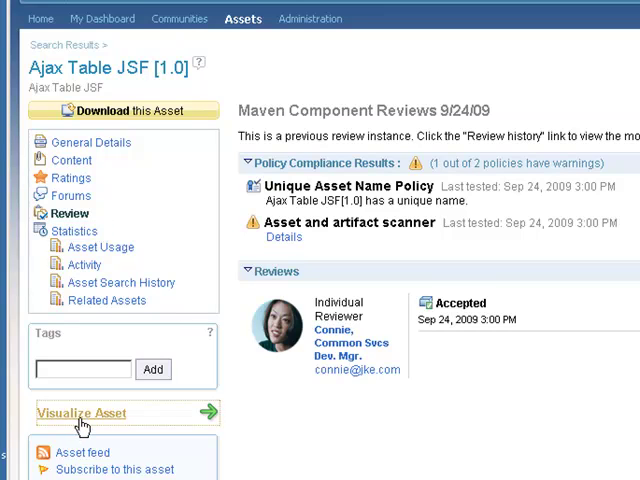
pyautogui.moveTo(140, 378)
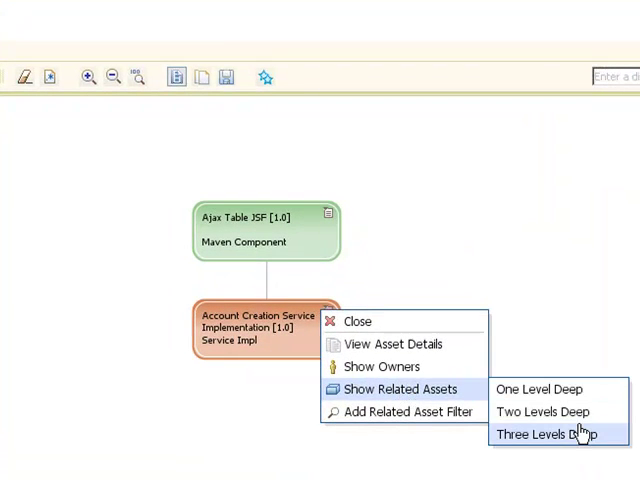
# Expand related assets three levels deep and show the owners of Ajax Table JSF
pyautogui.click(567, 434)
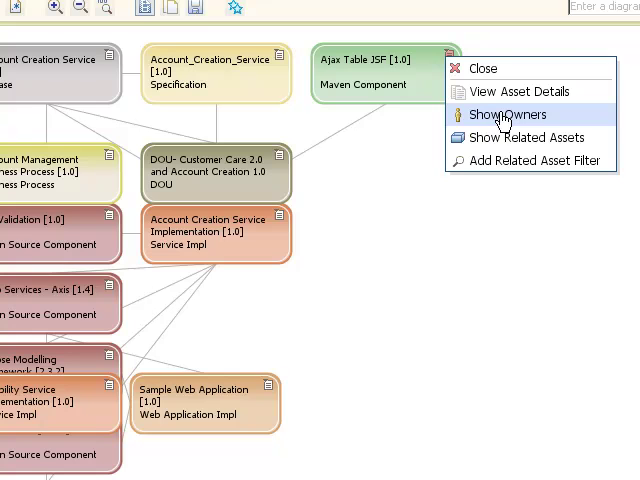
pyautogui.click(507, 114)
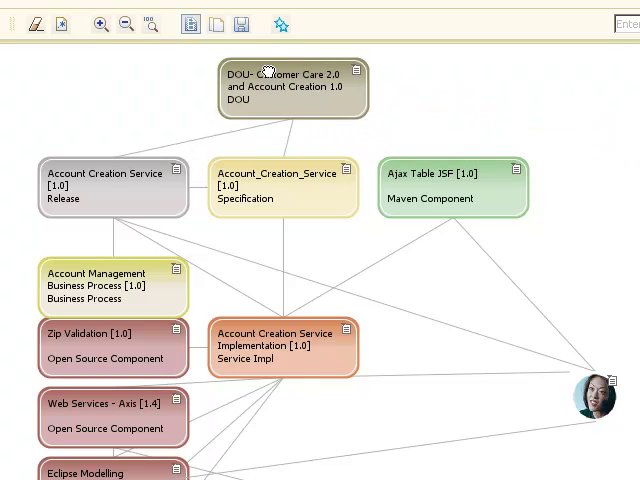
# Rearrange the DOU and other diagram nodes and bring the lower diagram into view
pyautogui.moveTo(293, 88); pyautogui.dragTo(228, 103)
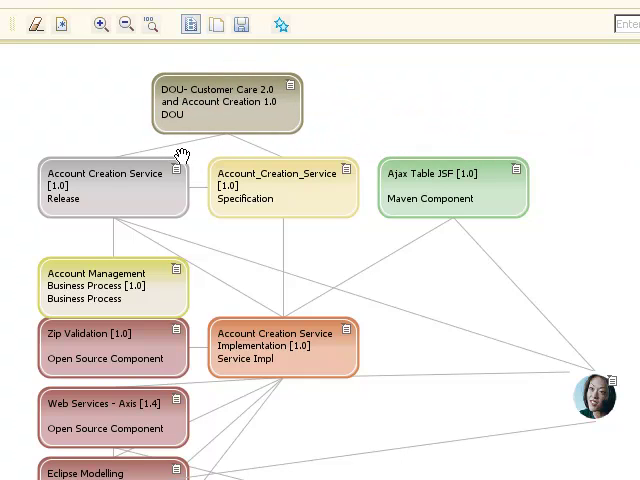
pyautogui.moveTo(175, 148)
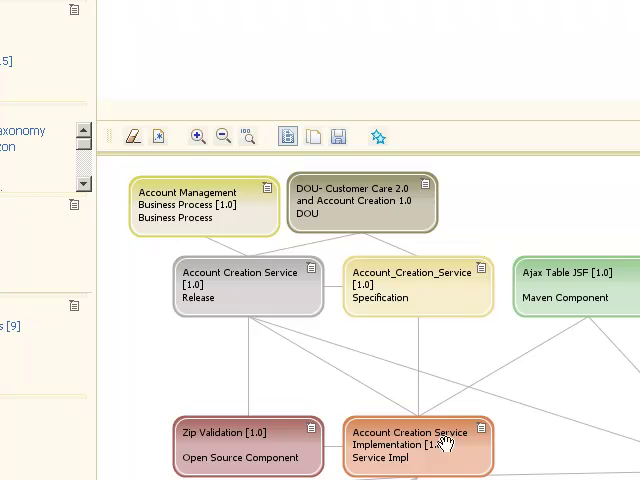
pyautogui.moveTo(430, 445); pyautogui.dragTo(430, 415)
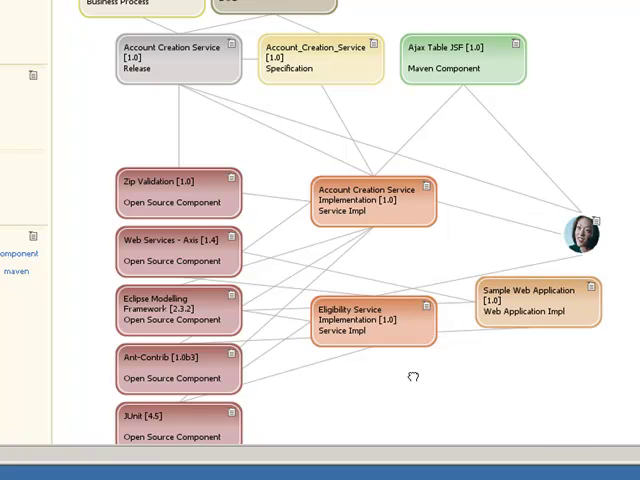
pyautogui.moveTo(372, 320); pyautogui.dragTo(380, 398)
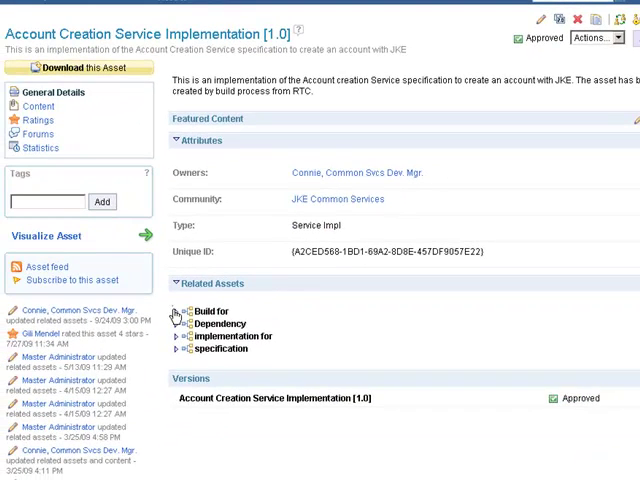
# Expand the Build for and Dependency groups and download Account Creation Service Implementation
pyautogui.click(174, 312)
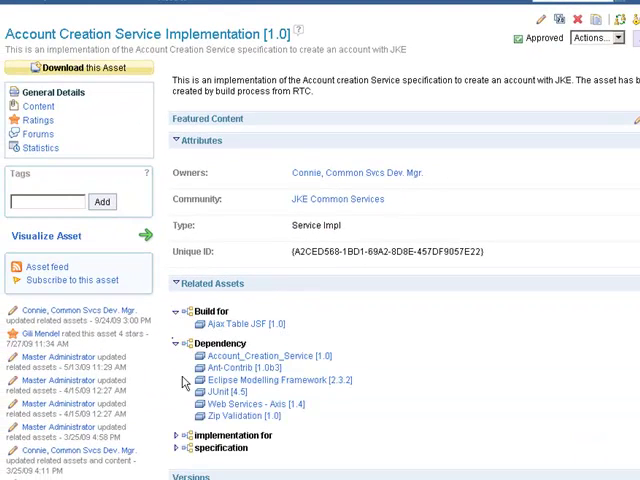
pyautogui.click(176, 434)
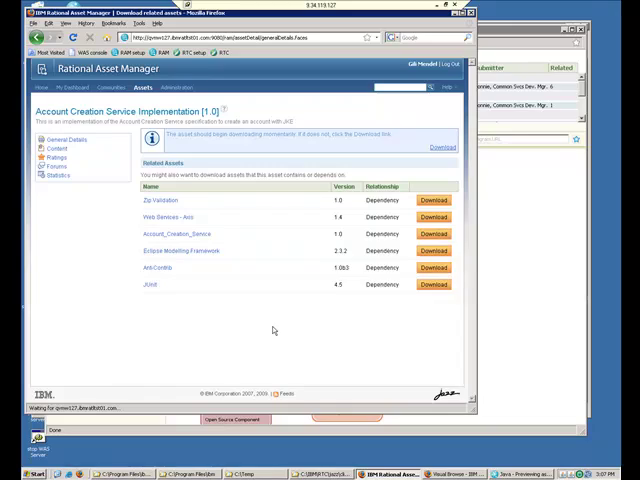
# Show the asset's related-assets statistics, filtered to Build for relationships
pyautogui.click(442, 147)
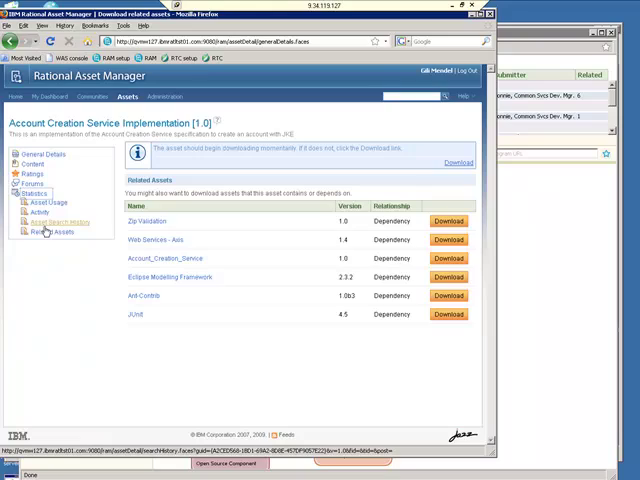
pyautogui.click(52, 233)
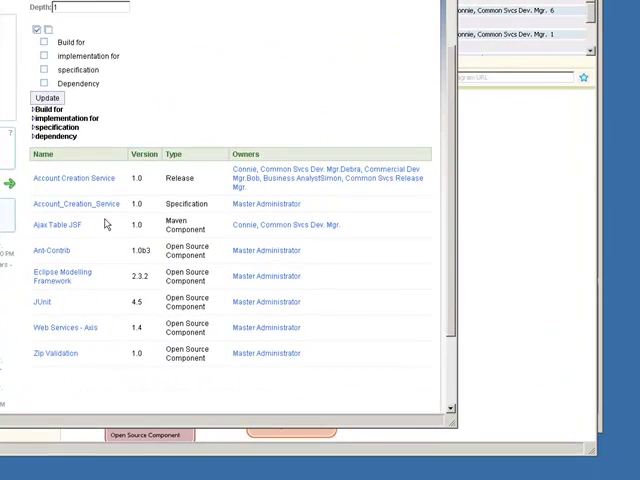
pyautogui.click(46, 41)
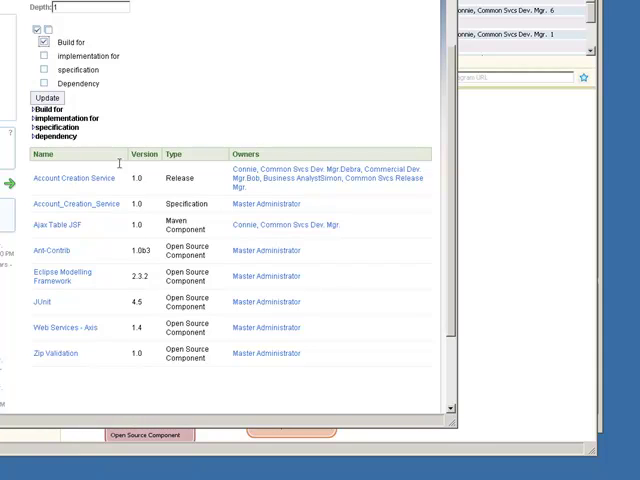
pyautogui.moveTo(118, 161)
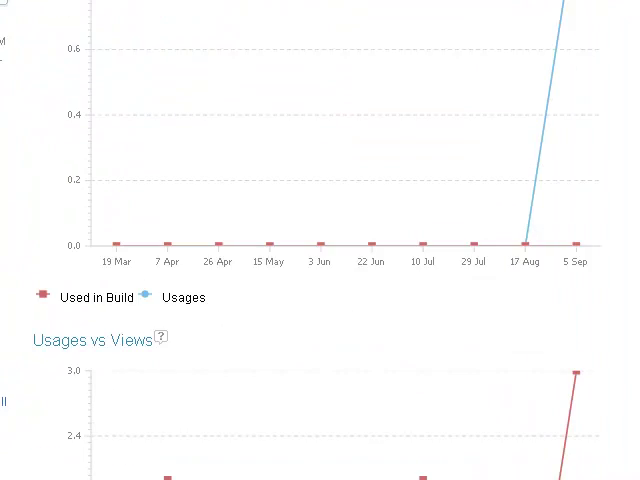
# Scroll through the Usage charts and sort asset users by Last Used date
pyautogui.scroll(-3)
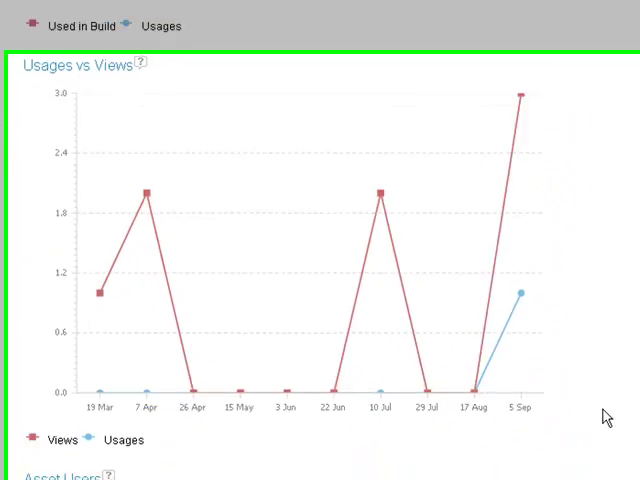
pyautogui.scroll(-3)
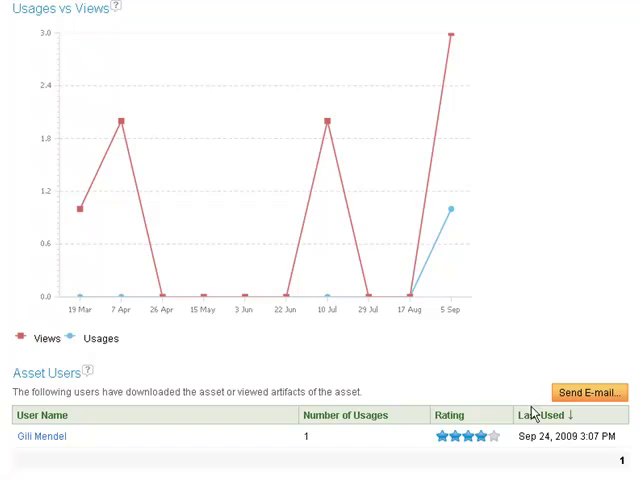
pyautogui.click(591, 391)
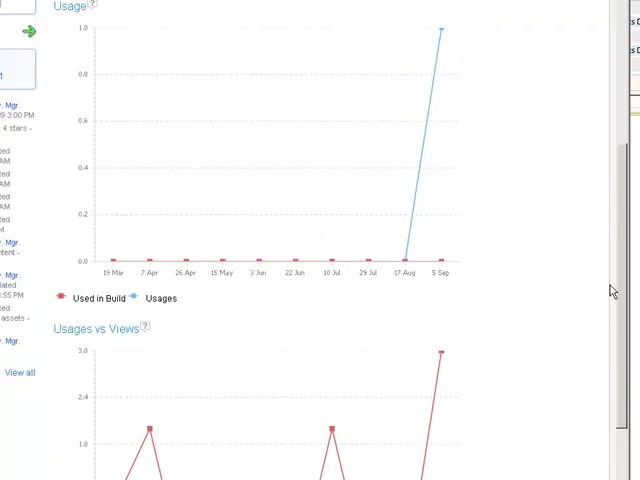
pyautogui.scroll(3)
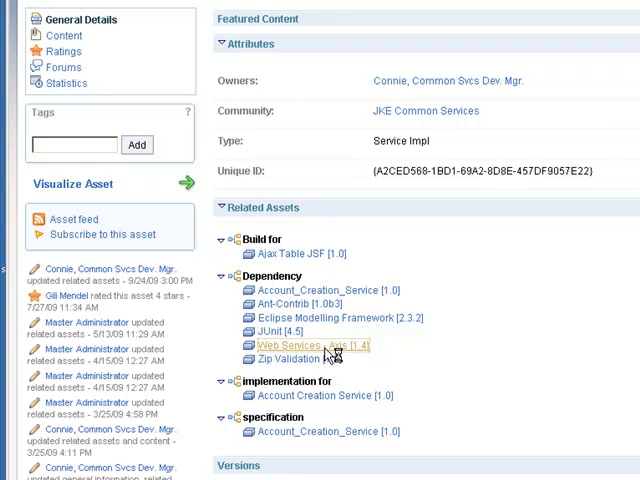
# Open the Web Services - Axis [1.4] dependency from Related Assets
pyautogui.click(313, 345)
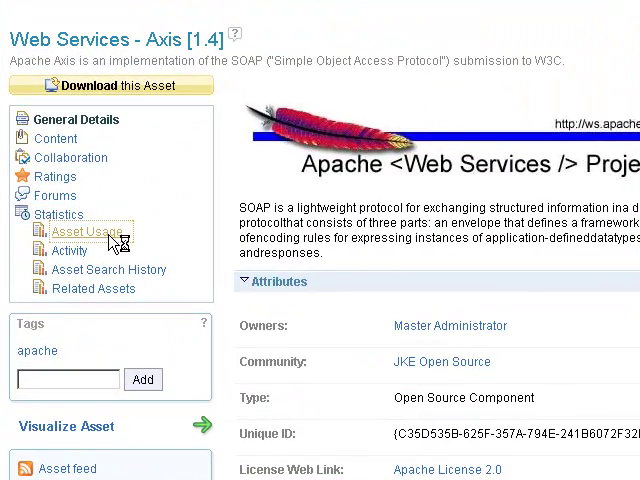
pyautogui.click(88, 231)
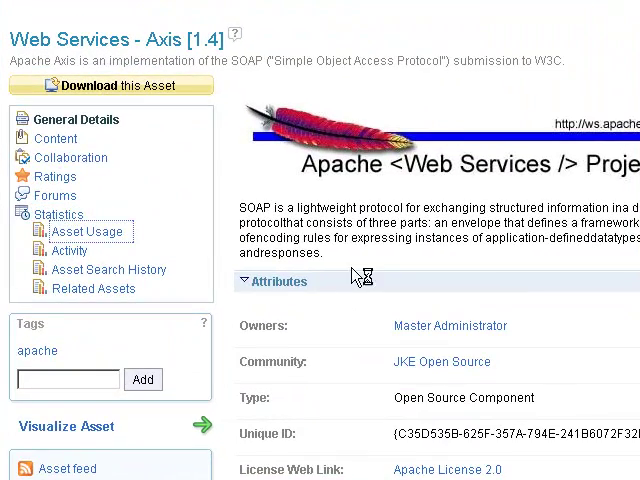
pyautogui.click(88, 231)
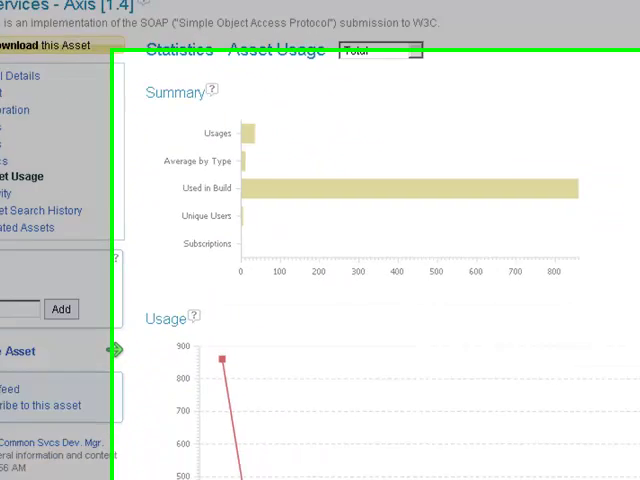
pyautogui.scroll(-3)
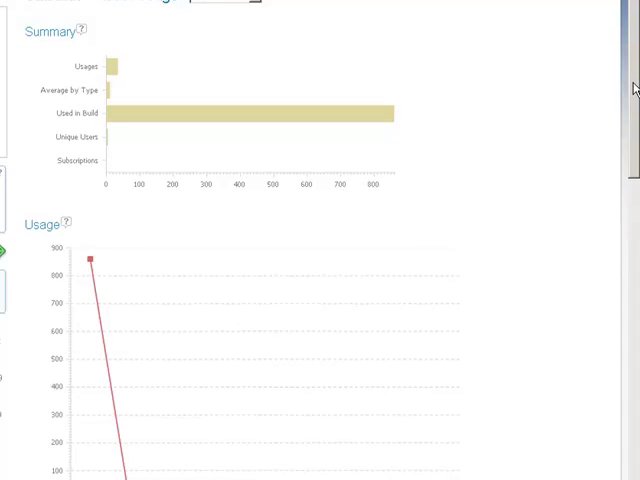
pyautogui.scroll(-3)
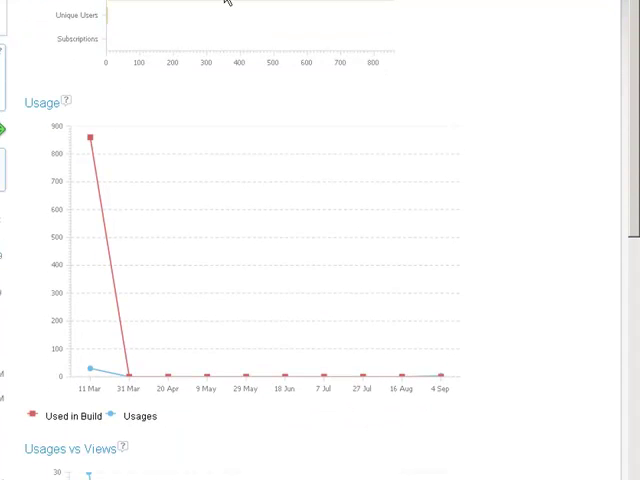
pyautogui.moveTo(212, 377)
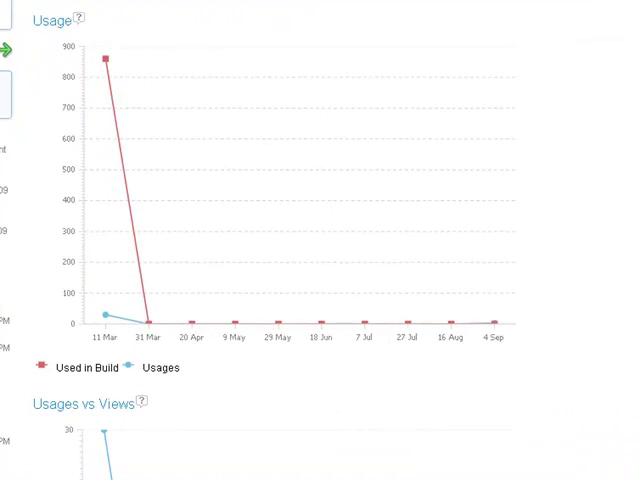
pyautogui.scroll(-3)
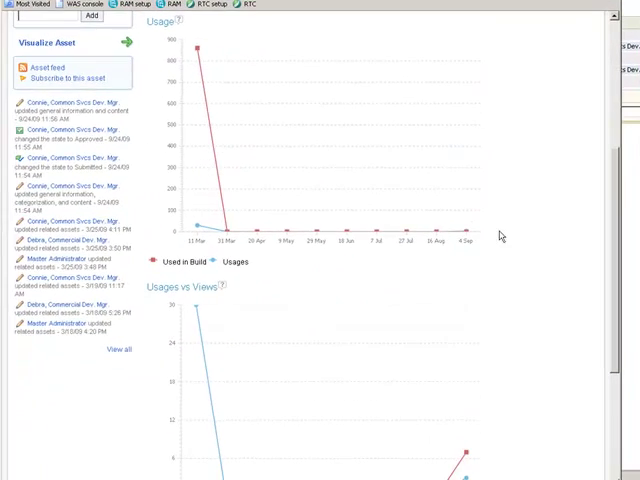
pyautogui.scroll(-3)
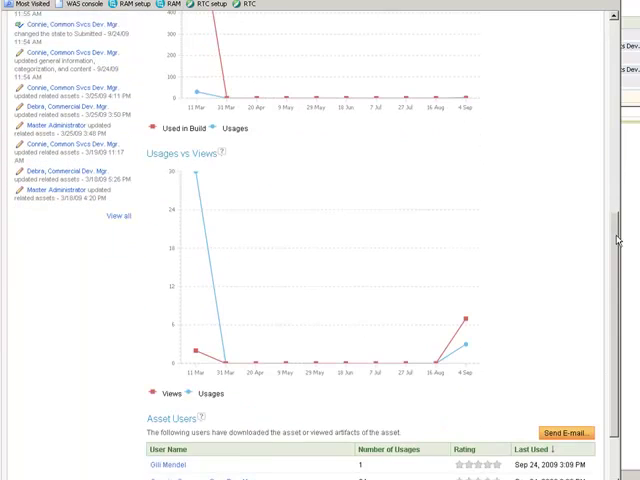
pyautogui.scroll(-3)
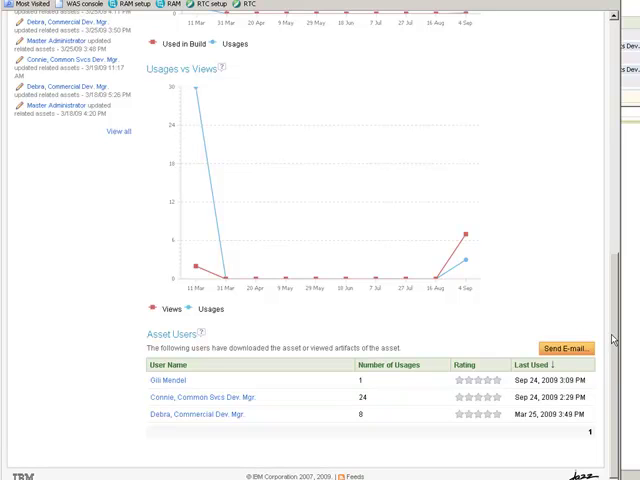
pyautogui.scroll(-3)
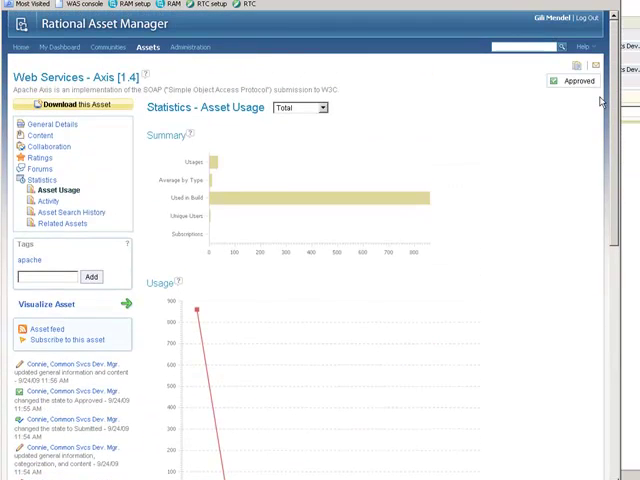
pyautogui.moveTo(500, 252)
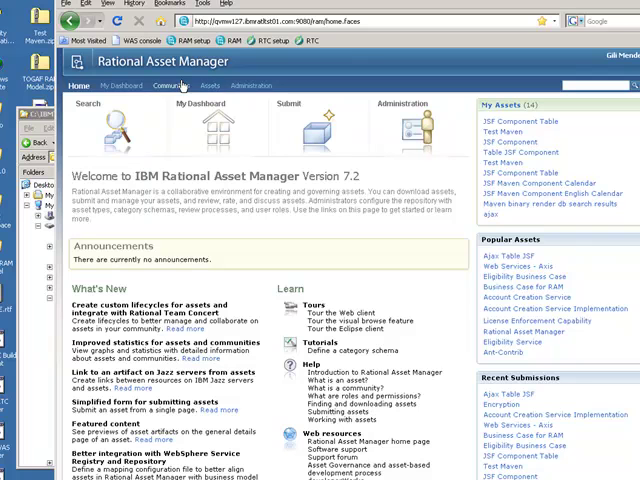
# Open the JKE Common Services community from the Communities list
pyautogui.click(171, 85)
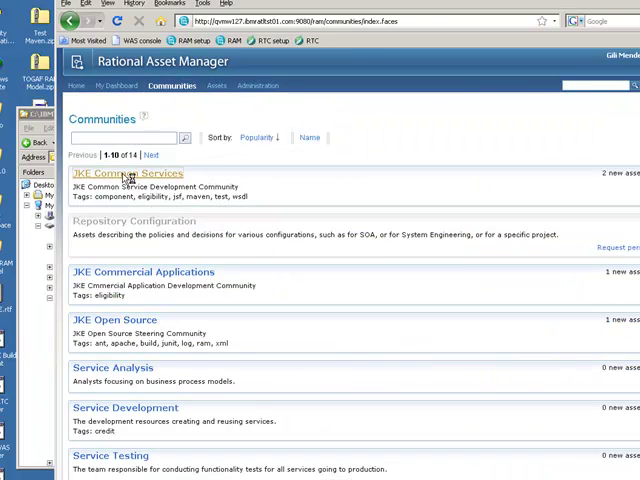
pyautogui.click(127, 173)
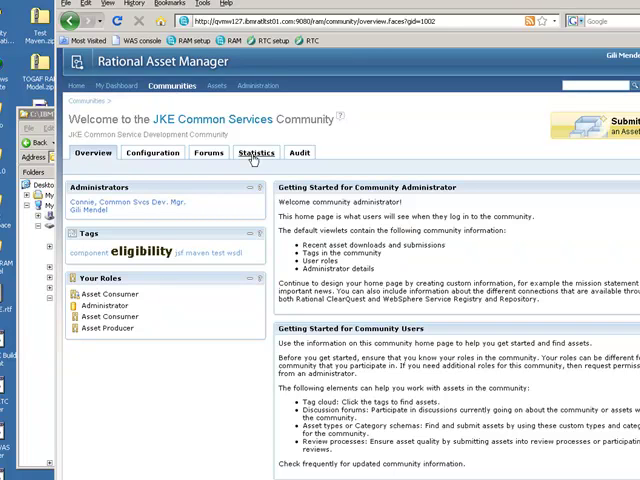
pyautogui.moveTo(256, 152)
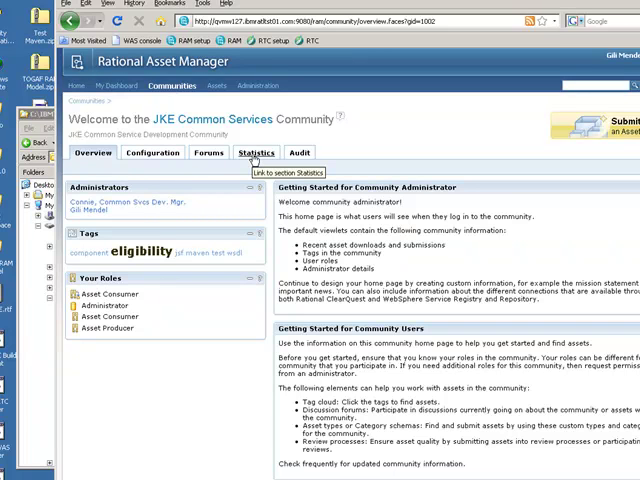
# Review the community's top used, rated and viewed assets and the state and type charts
pyautogui.click(256, 152)
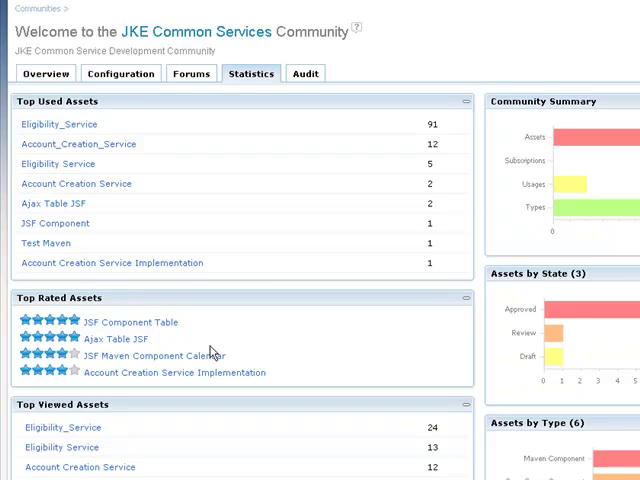
pyautogui.moveTo(46, 243)
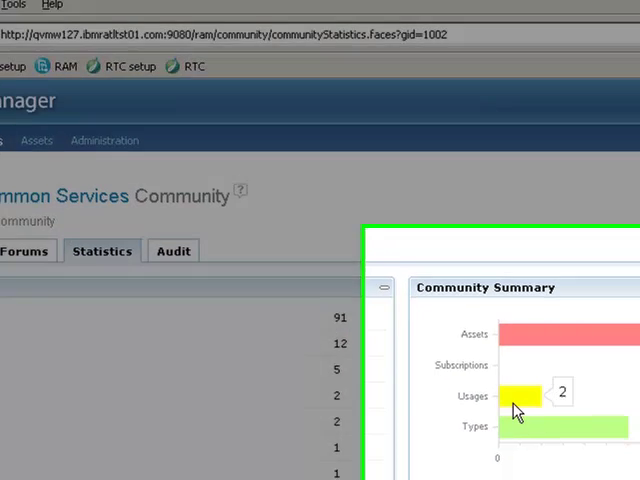
pyautogui.scroll(-3)
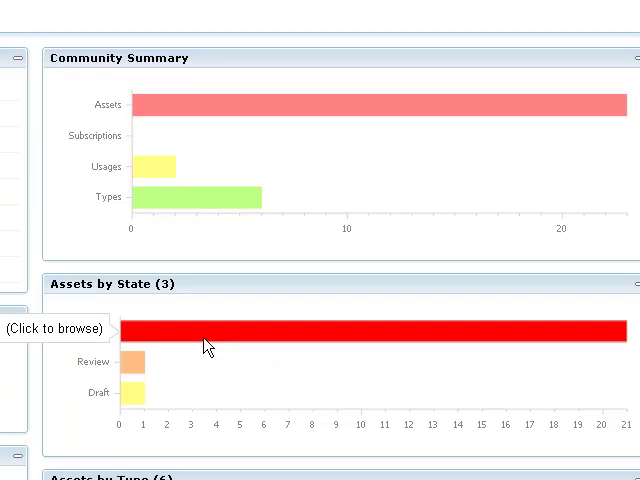
pyautogui.moveTo(130, 363)
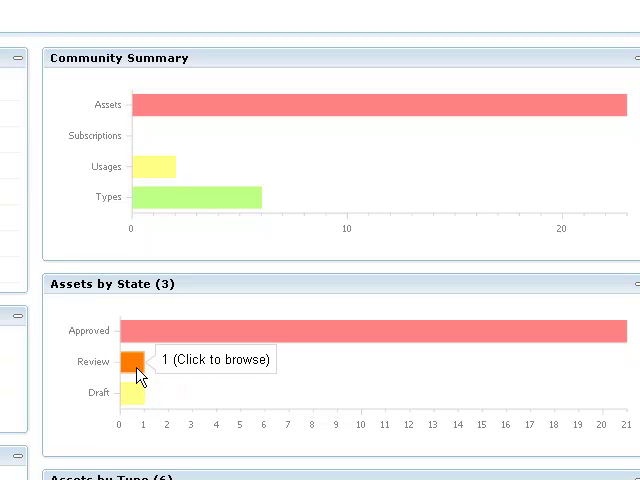
pyautogui.moveTo(150, 331)
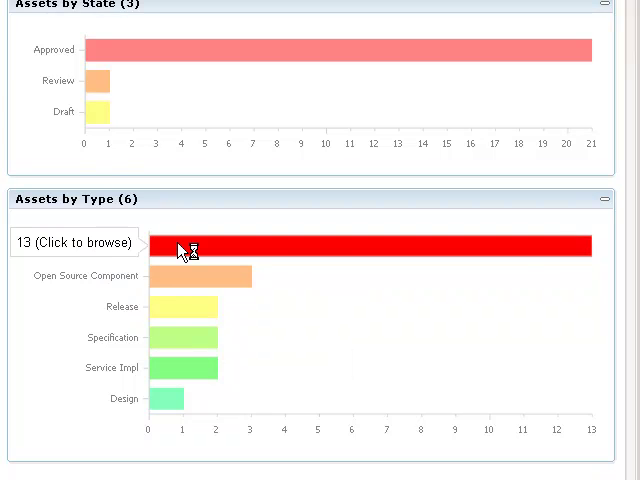
pyautogui.click(75, 242)
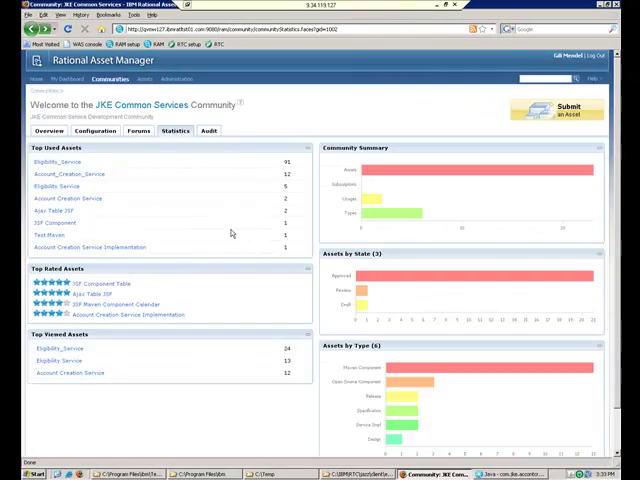
pyautogui.click(208, 131)
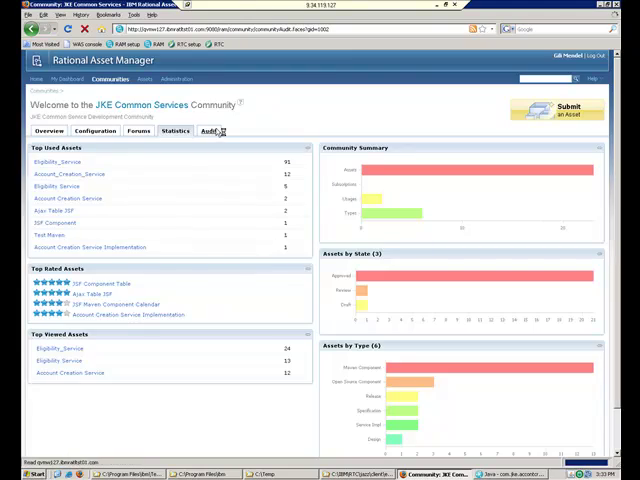
# Show the community's Audit tab and browse the auditable event types and descriptions
pyautogui.click(208, 131)
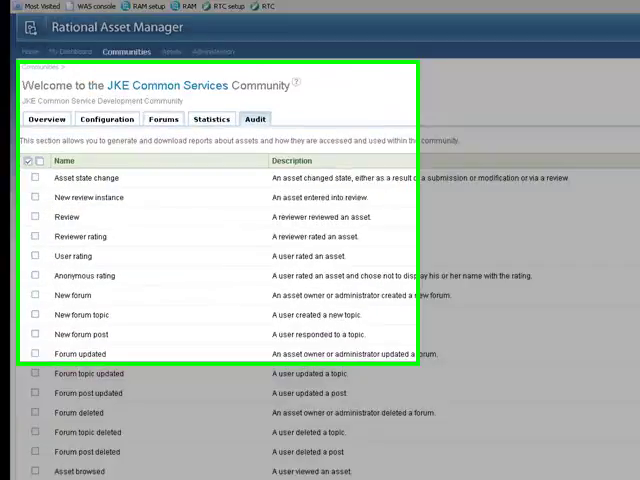
pyautogui.scroll(-3)
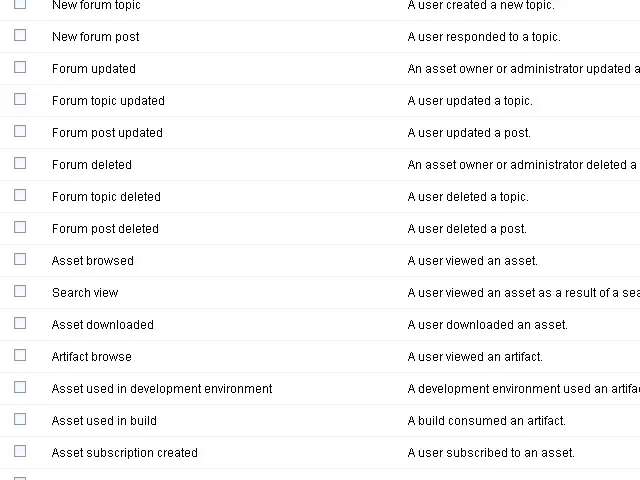
pyautogui.scroll(-3)
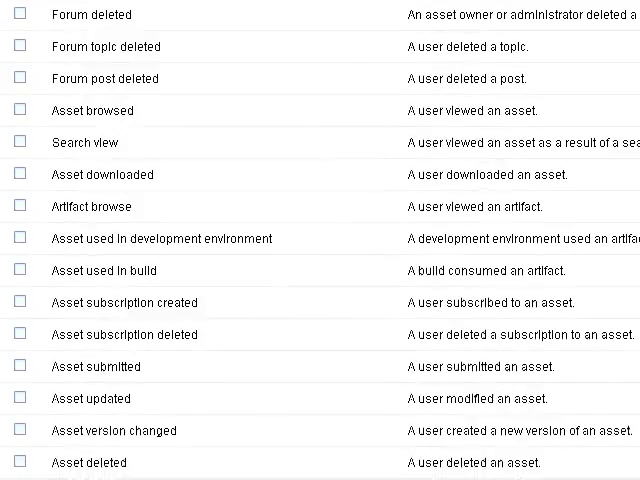
pyautogui.scroll(-3)
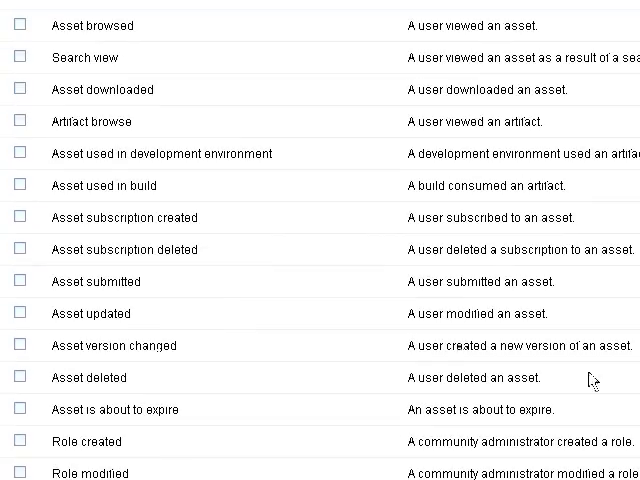